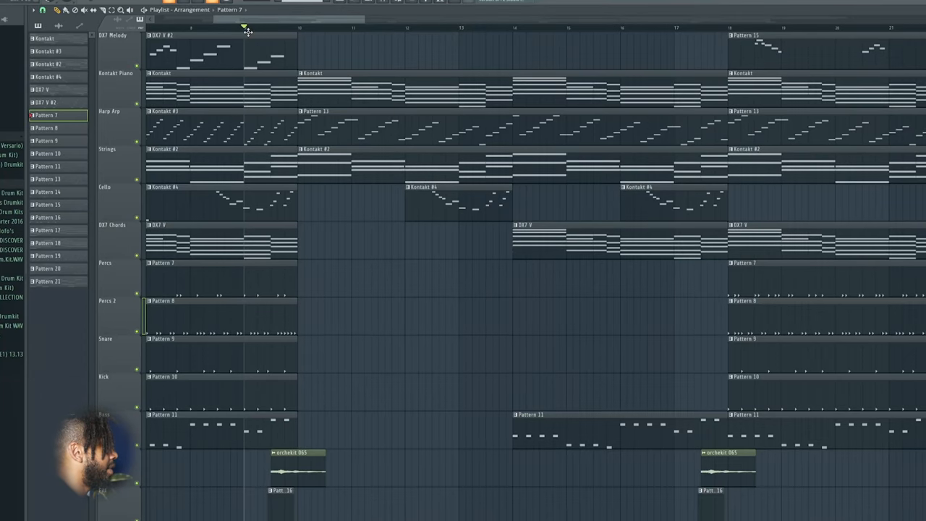
double_click(295, 452)
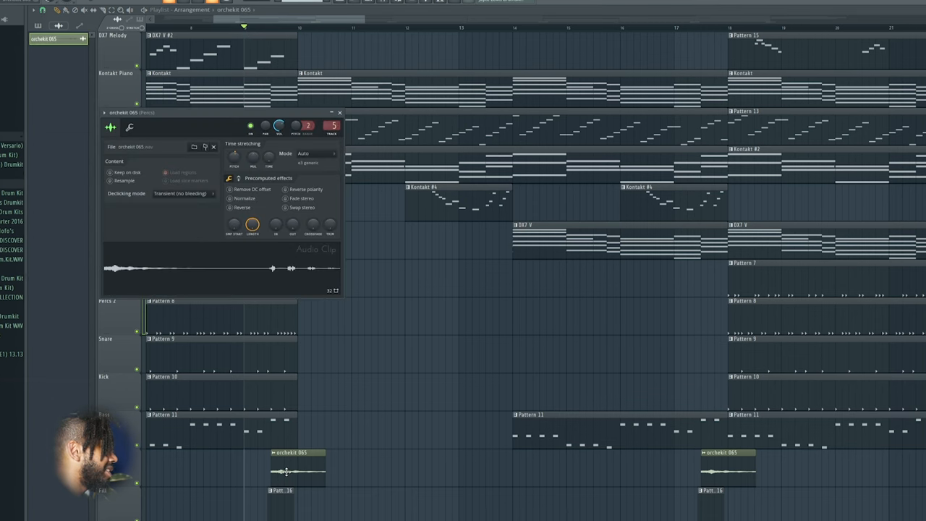
mouse_move(200, 278)
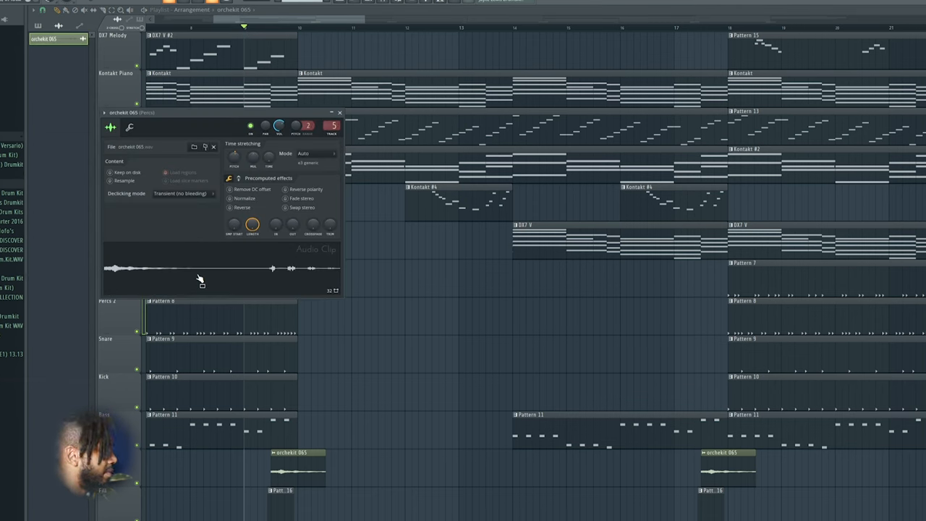
click(338, 113)
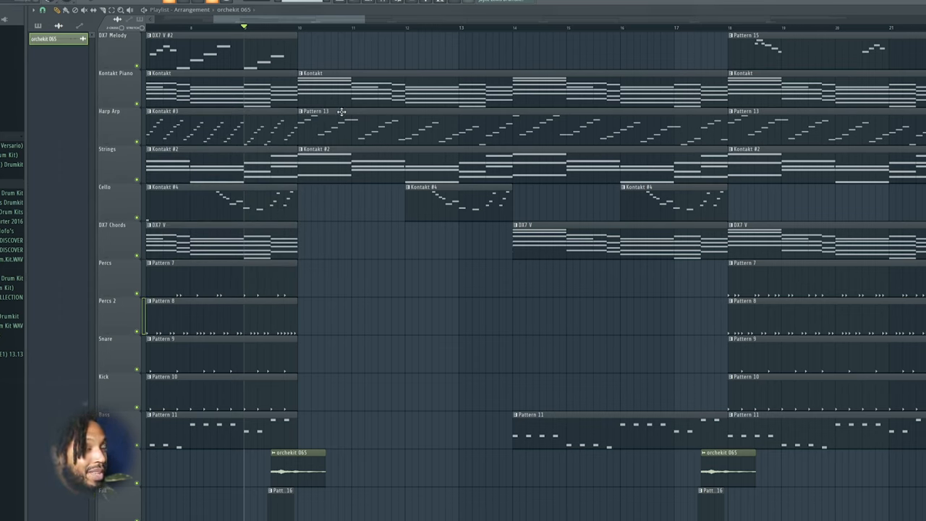